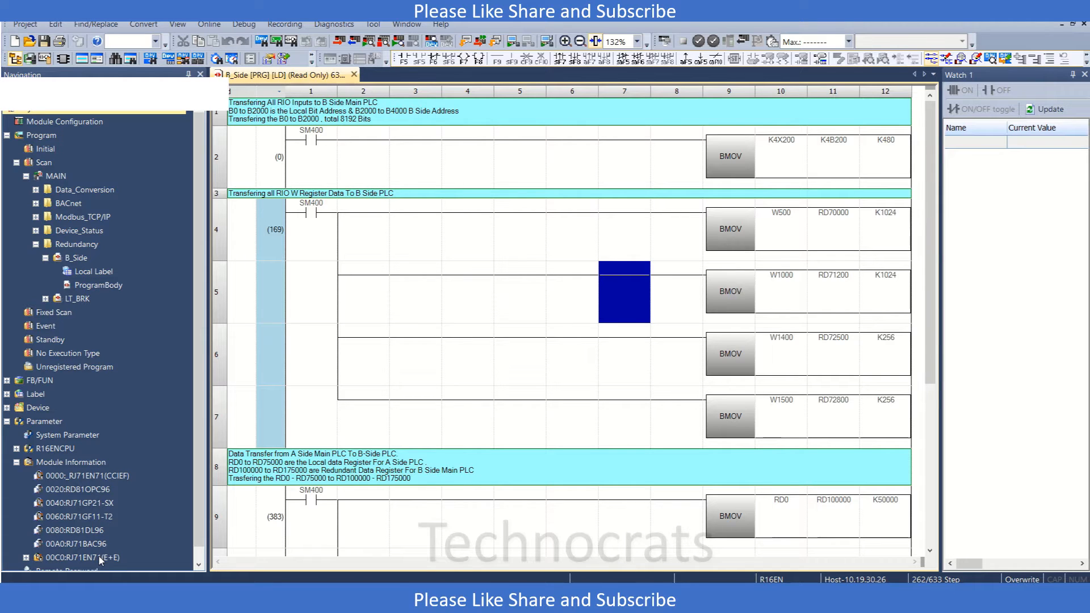
Open the module parameters of 0000:RJ71EN71(CCIEF) from the Navigation tree.
{"action": "left_click", "coordinate": [74, 476]}
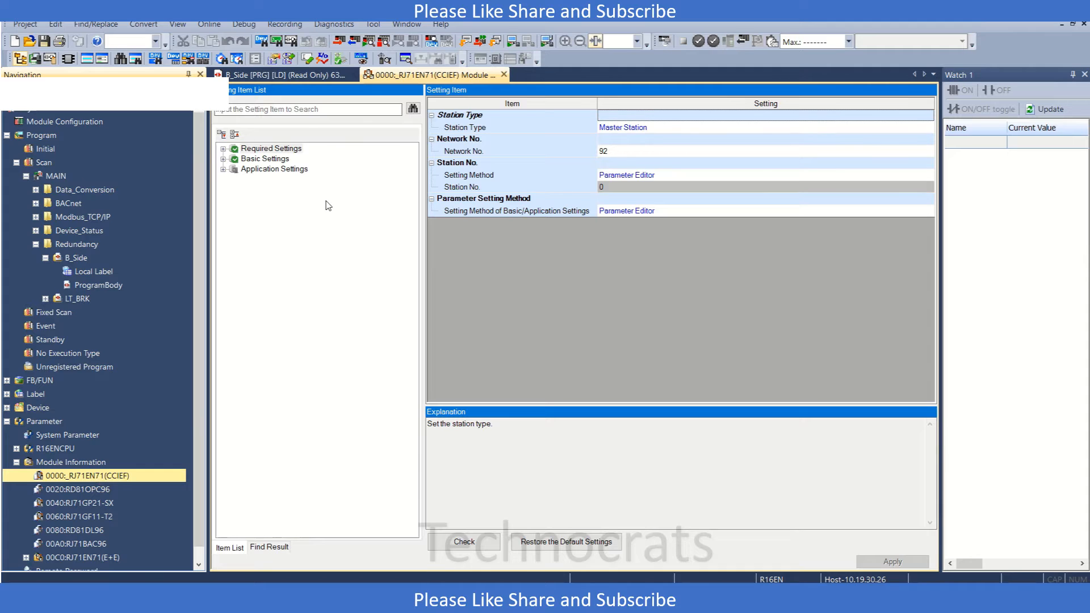
Open the CC IE Field Configuration via Basic Settings > Network Configuration Settings <Detailed Setting>.
{"action": "left_click", "coordinate": [265, 159]}
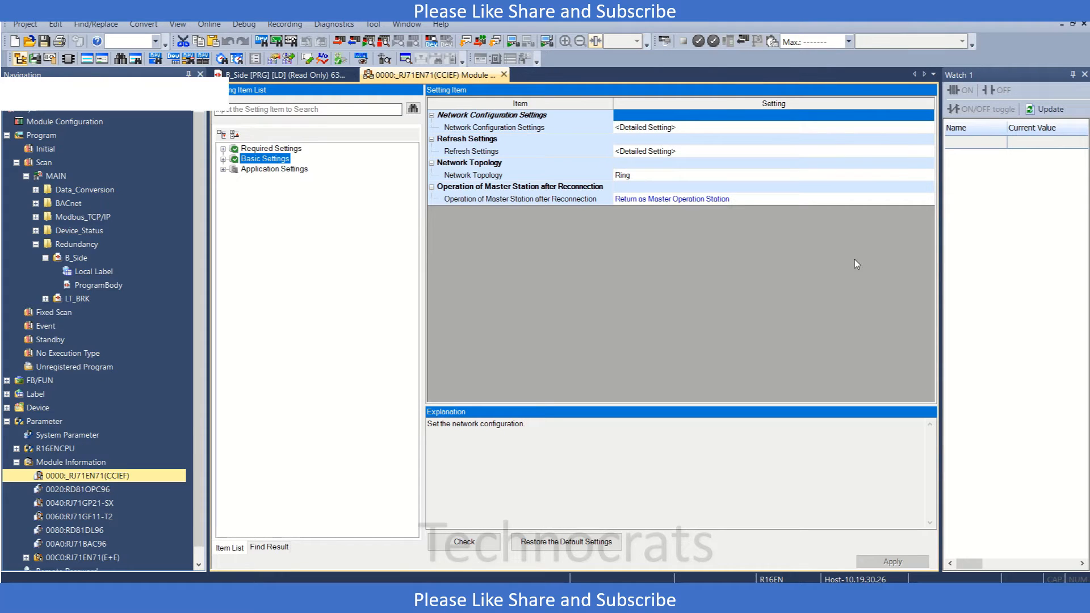
{"action": "left_click", "coordinate": [472, 151]}
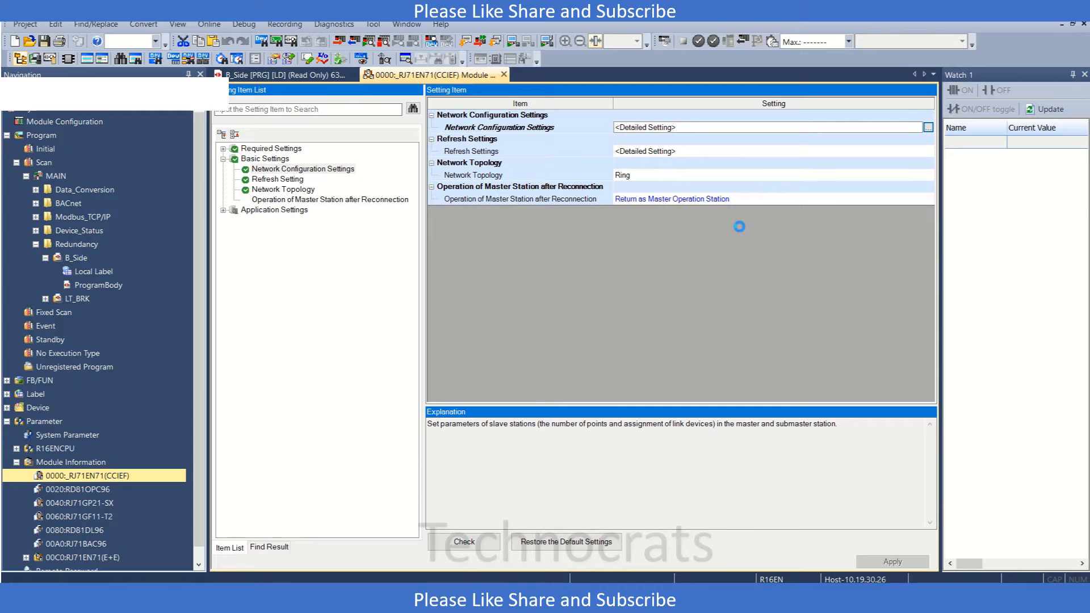
{"action": "left_click", "coordinate": [929, 128]}
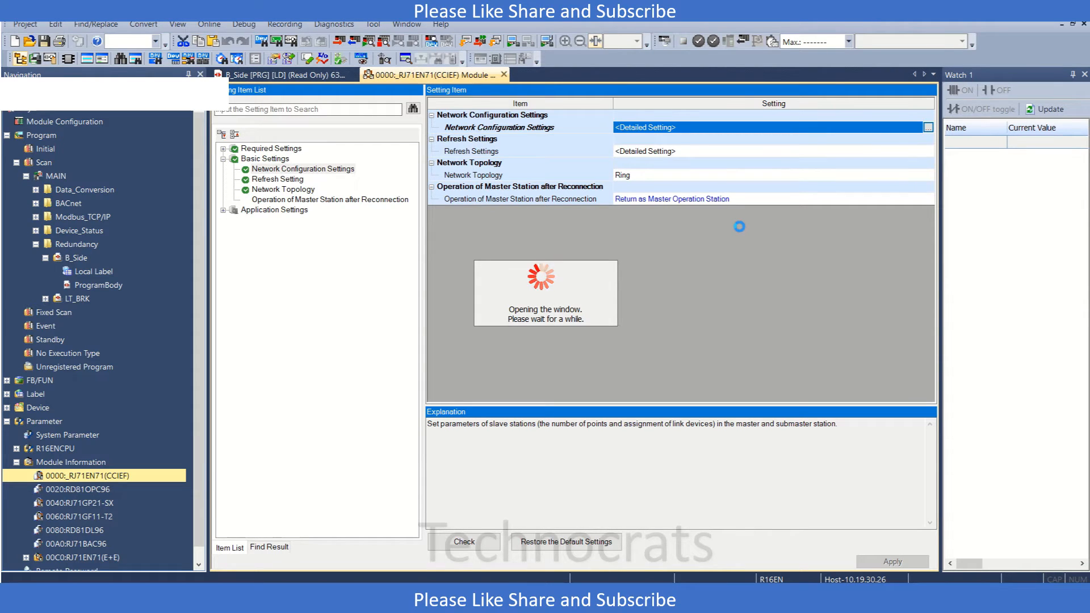
{"action": "left_click", "coordinate": [927, 126]}
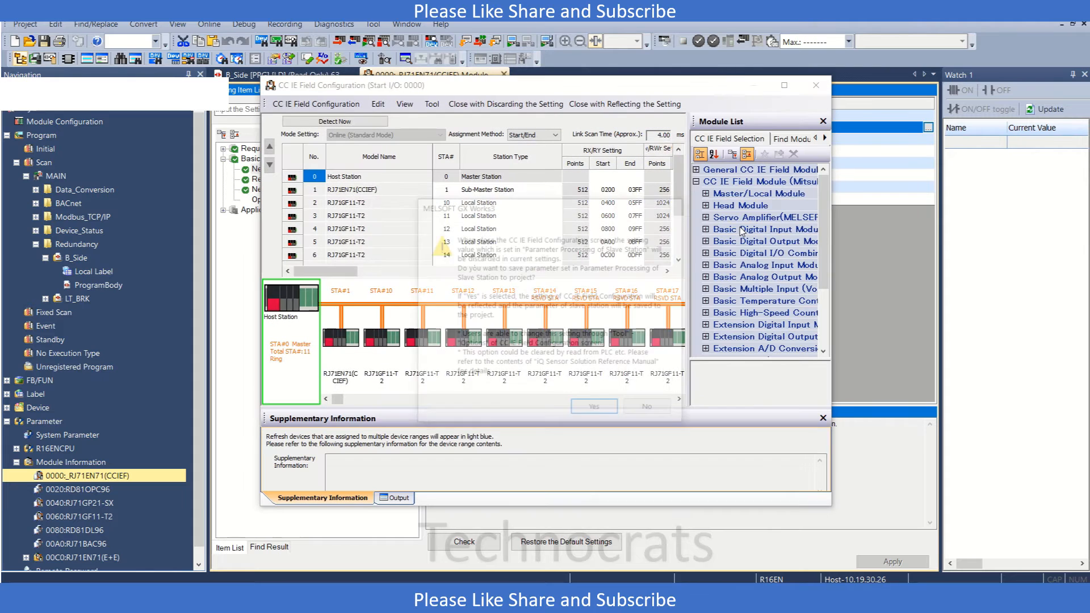
Answer the slave station parameter prompt and close the configuration without reflecting changes.
{"action": "left_click", "coordinate": [594, 406]}
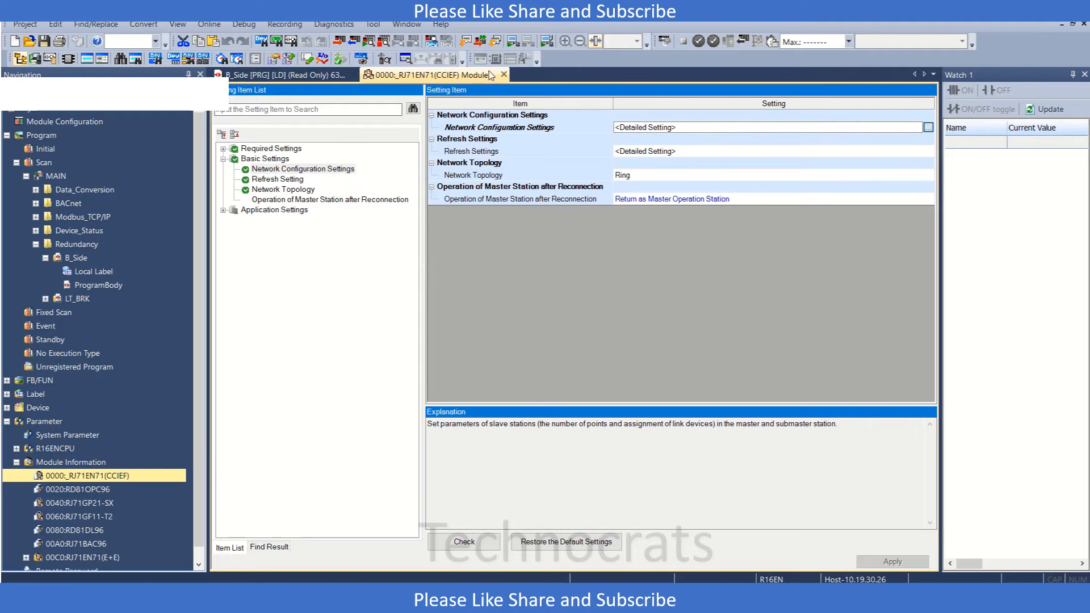
Launch CC-Link IE Field Diagnostics from the Diagnostics menu, selecting Module 1 (master station).
{"action": "left_click", "coordinate": [334, 24]}
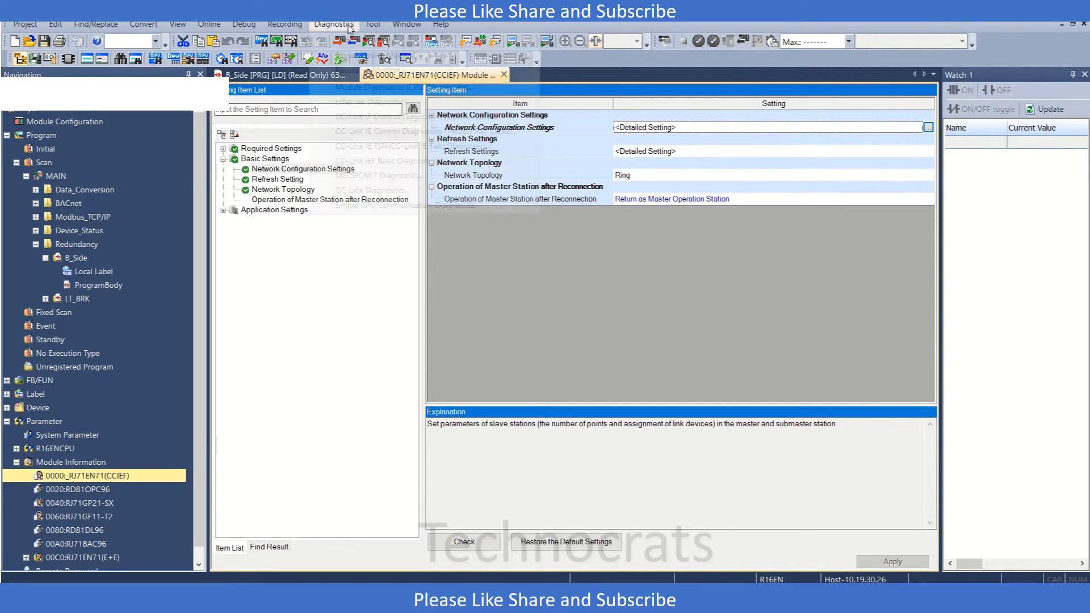
{"action": "left_click", "coordinate": [334, 24]}
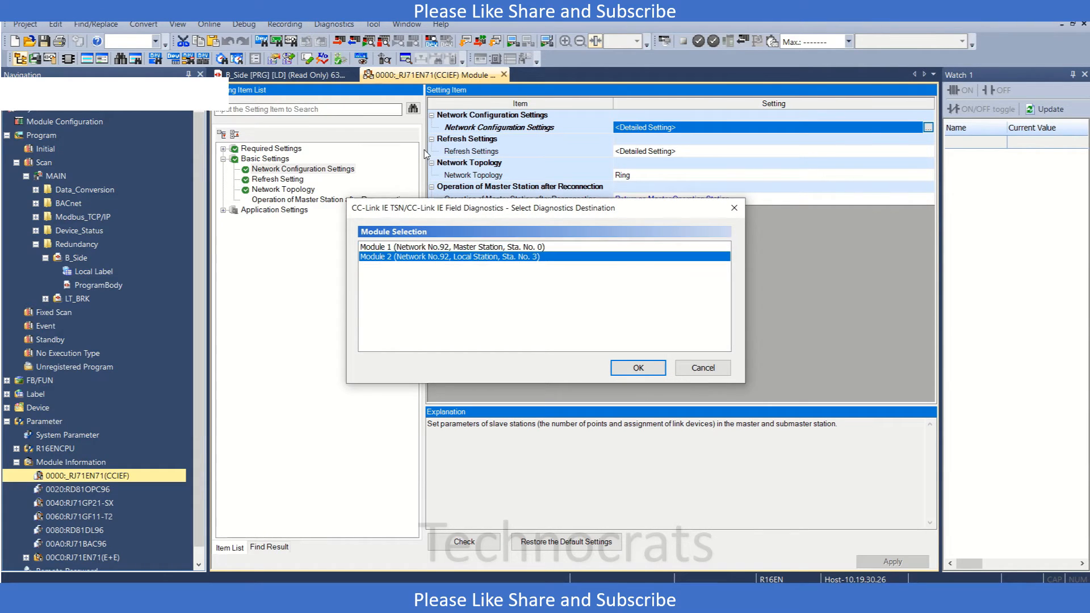
{"action": "left_click", "coordinate": [638, 367]}
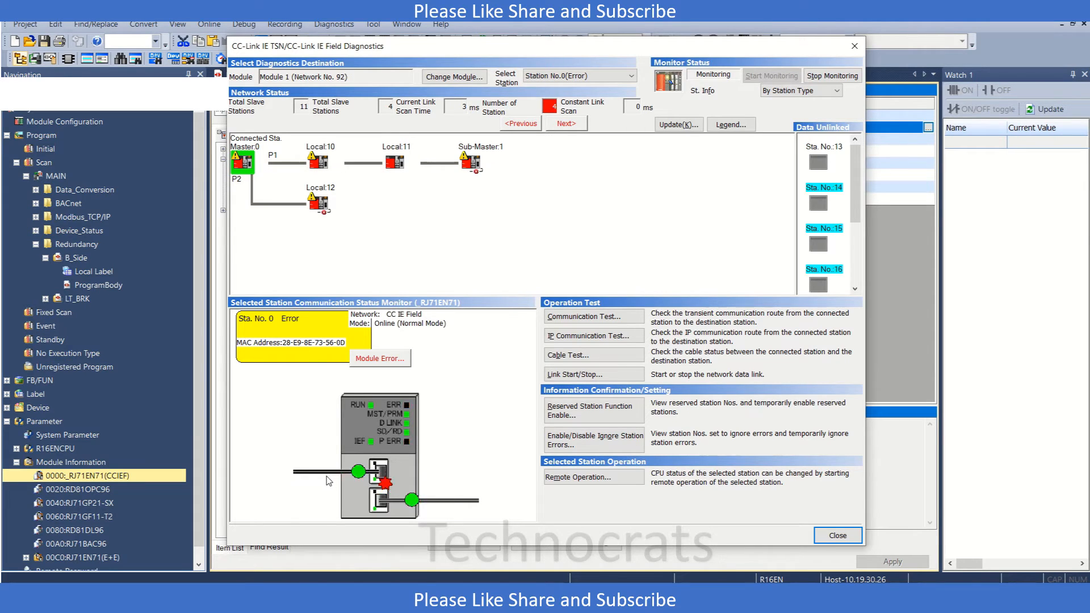
{"action": "mouse_move", "coordinate": [383, 505]}
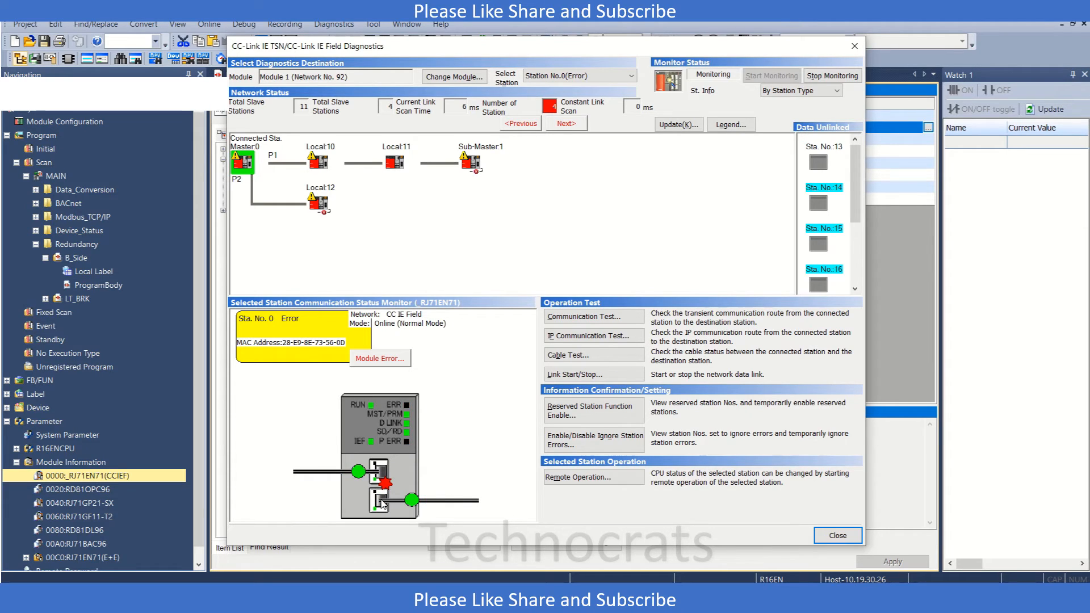
{"action": "mouse_move", "coordinate": [407, 521]}
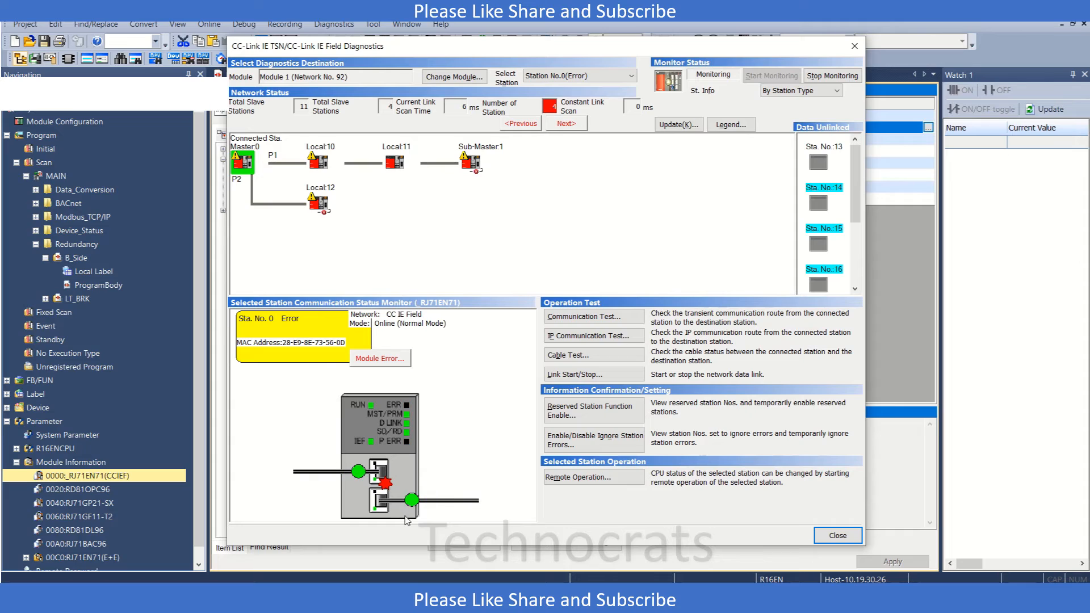
{"action": "left_click", "coordinate": [319, 160]}
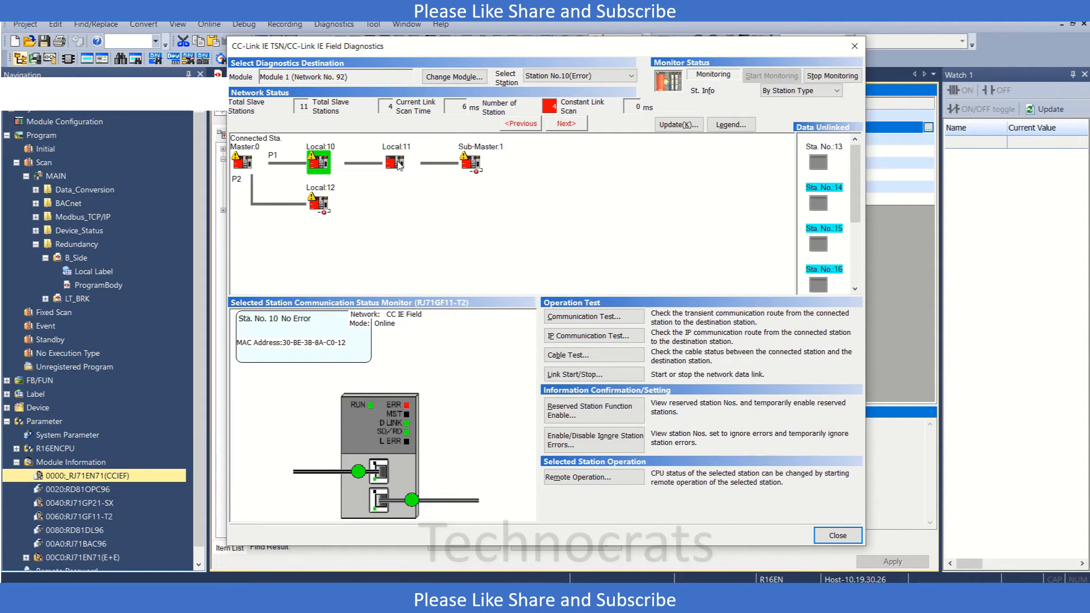
{"action": "left_click", "coordinate": [395, 163]}
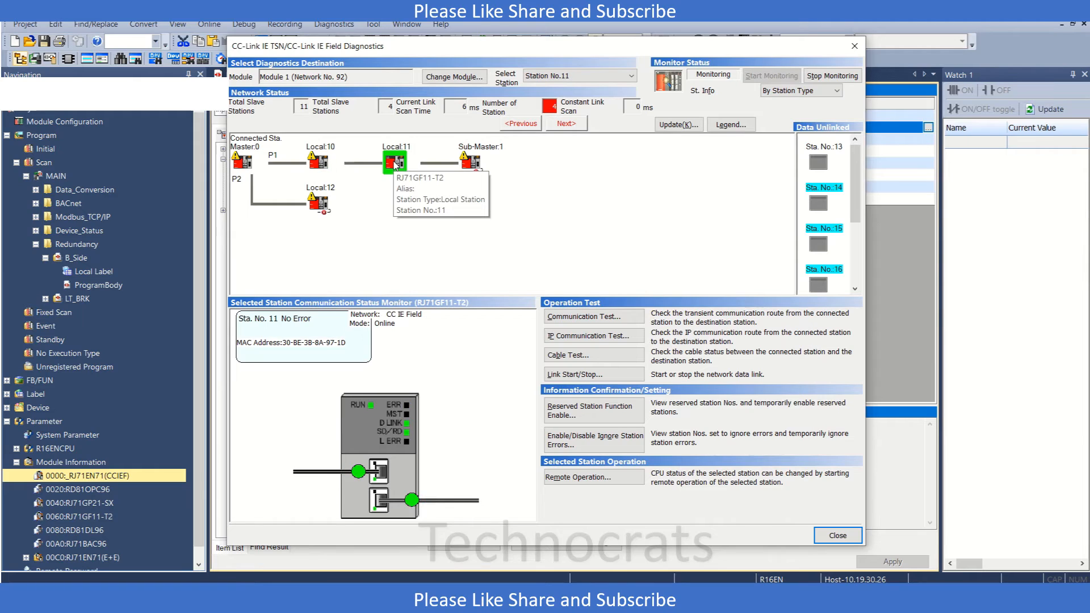
{"action": "left_click", "coordinate": [467, 162]}
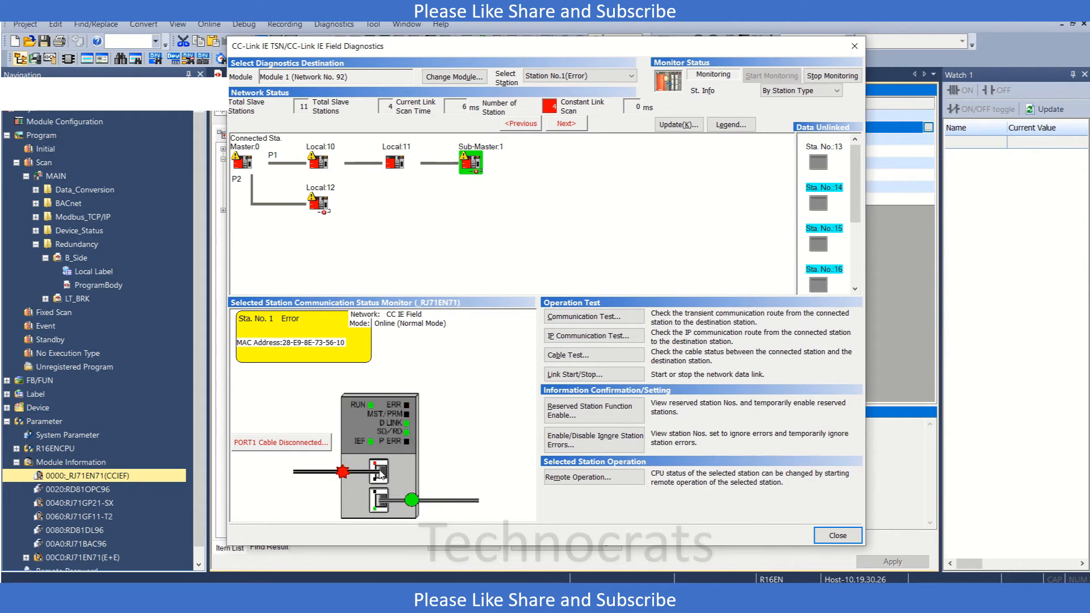
{"action": "left_click", "coordinate": [318, 200]}
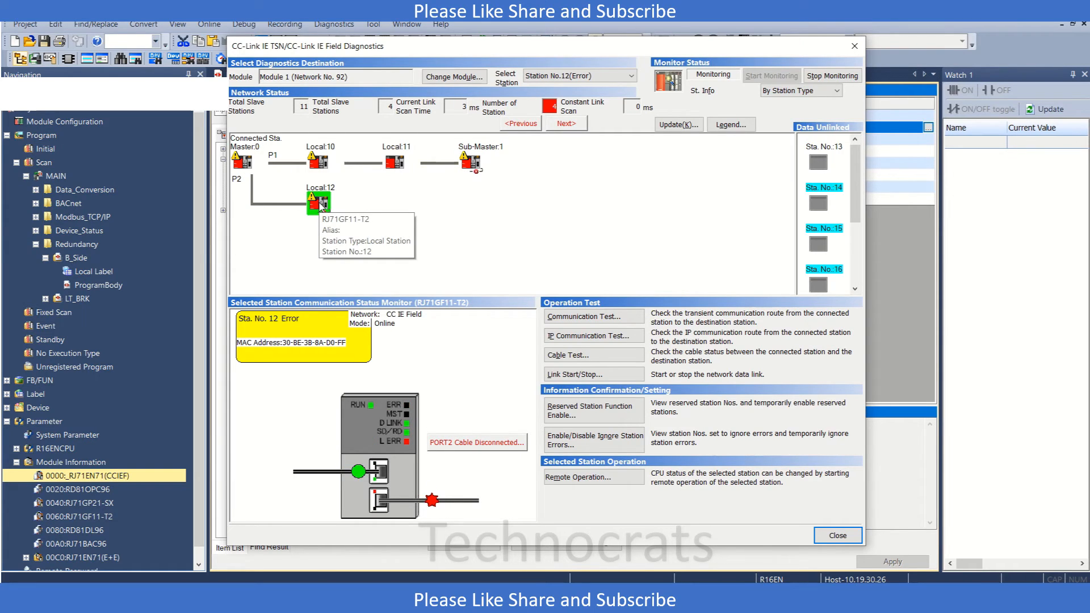
{"action": "mouse_move", "coordinate": [253, 207]}
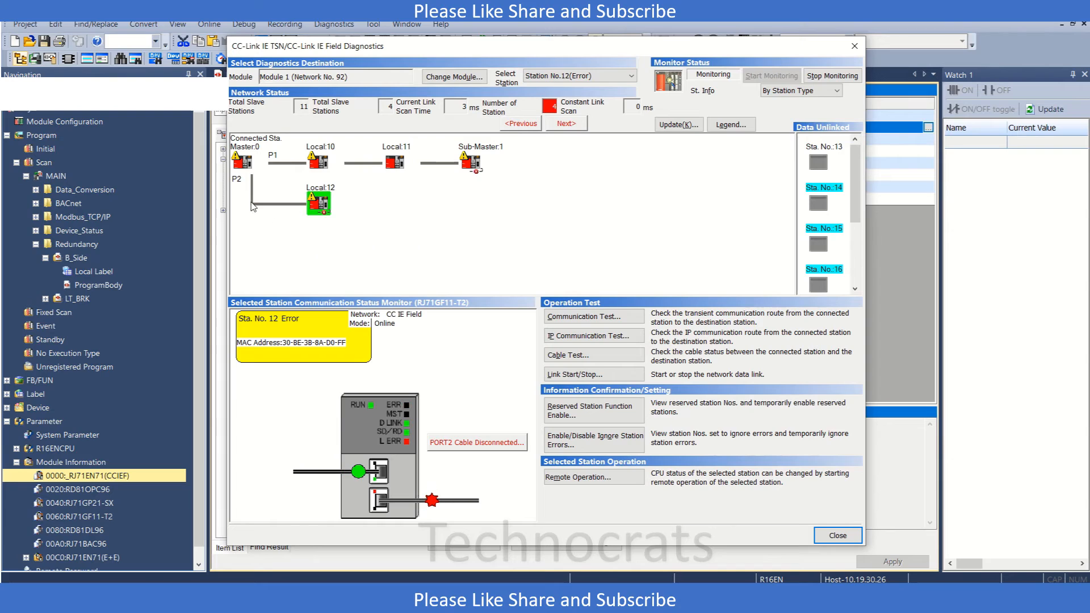
{"action": "left_click", "coordinate": [244, 160]}
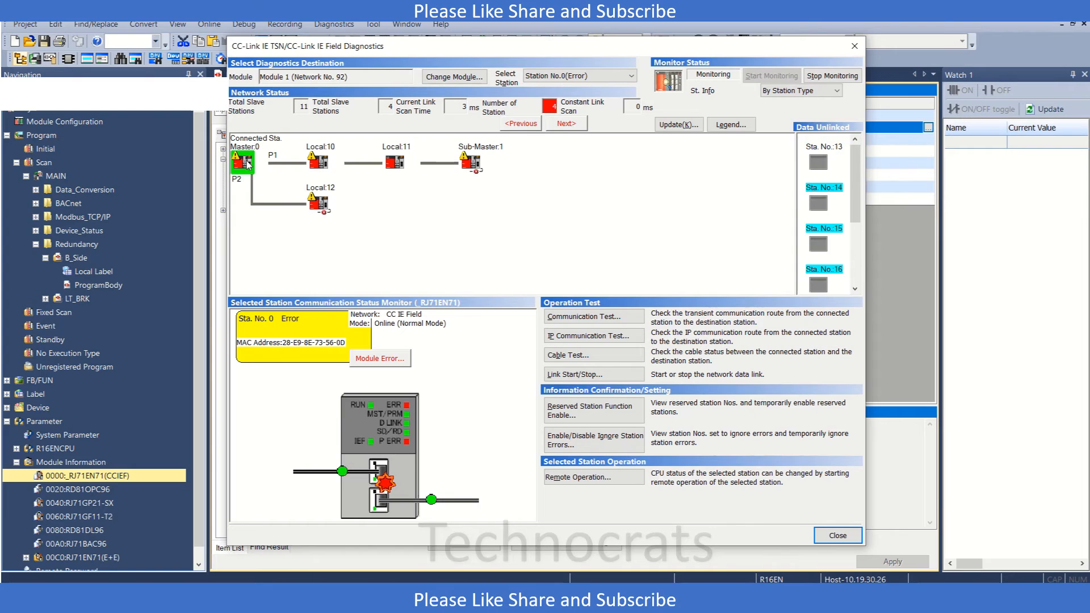
{"action": "left_click", "coordinate": [315, 159]}
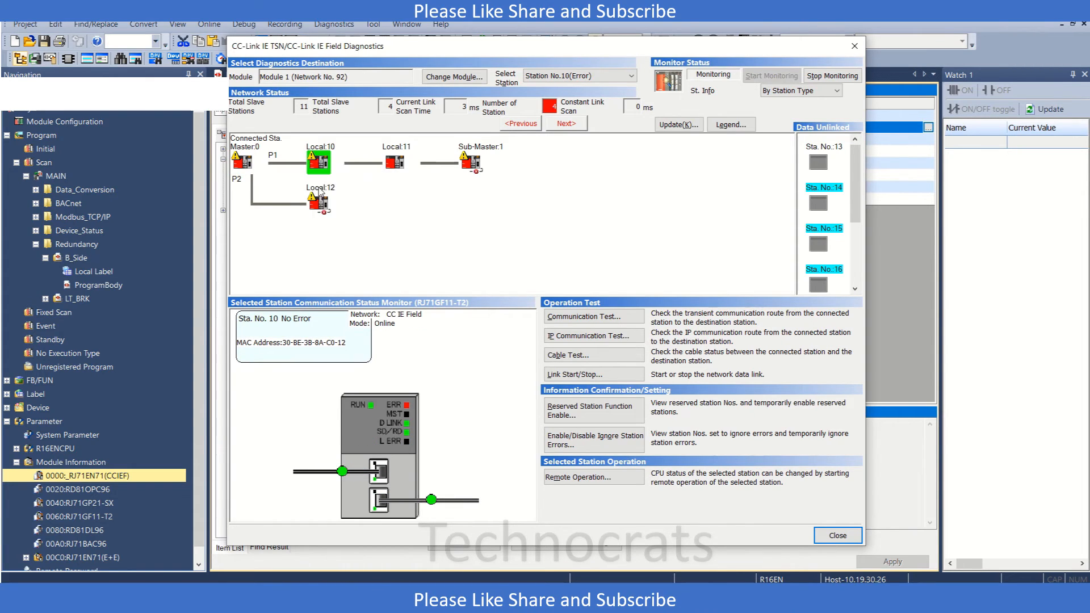
{"action": "left_click", "coordinate": [318, 198]}
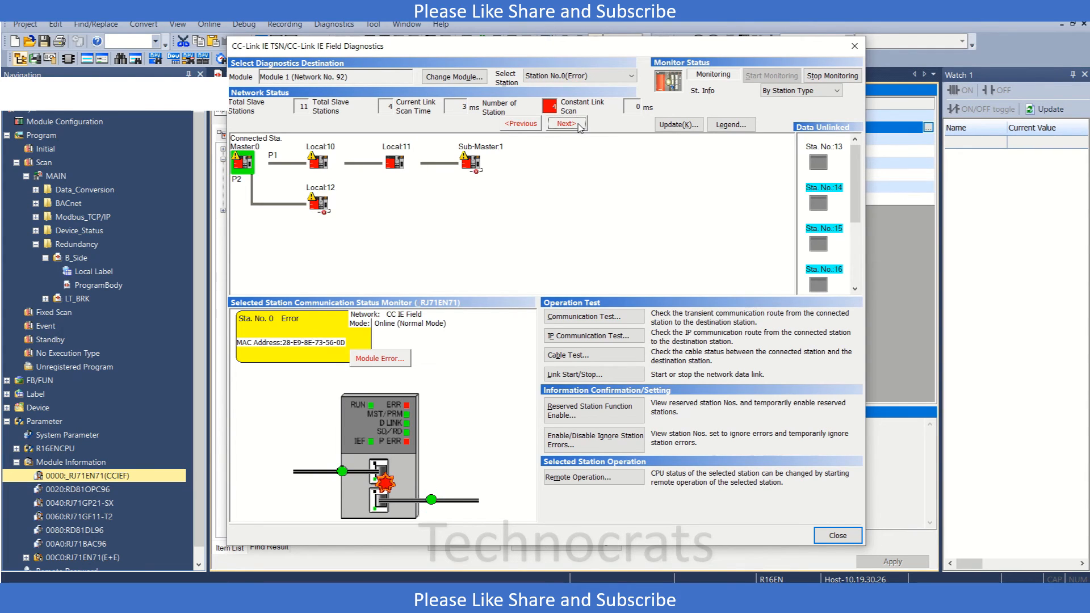
{"action": "left_click", "coordinate": [566, 123]}
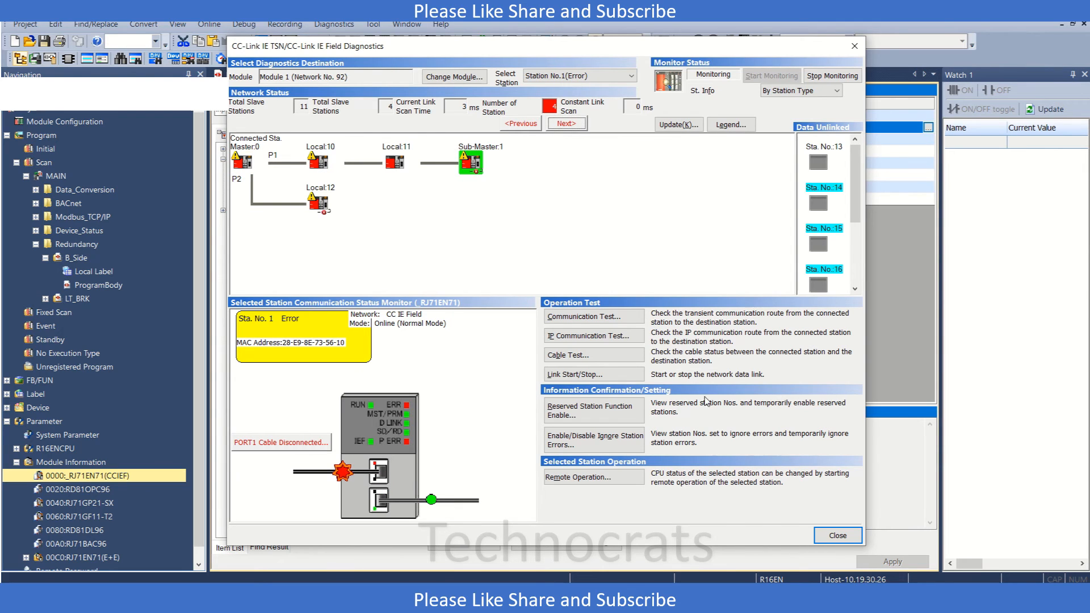
{"action": "mouse_move", "coordinate": [838, 536]}
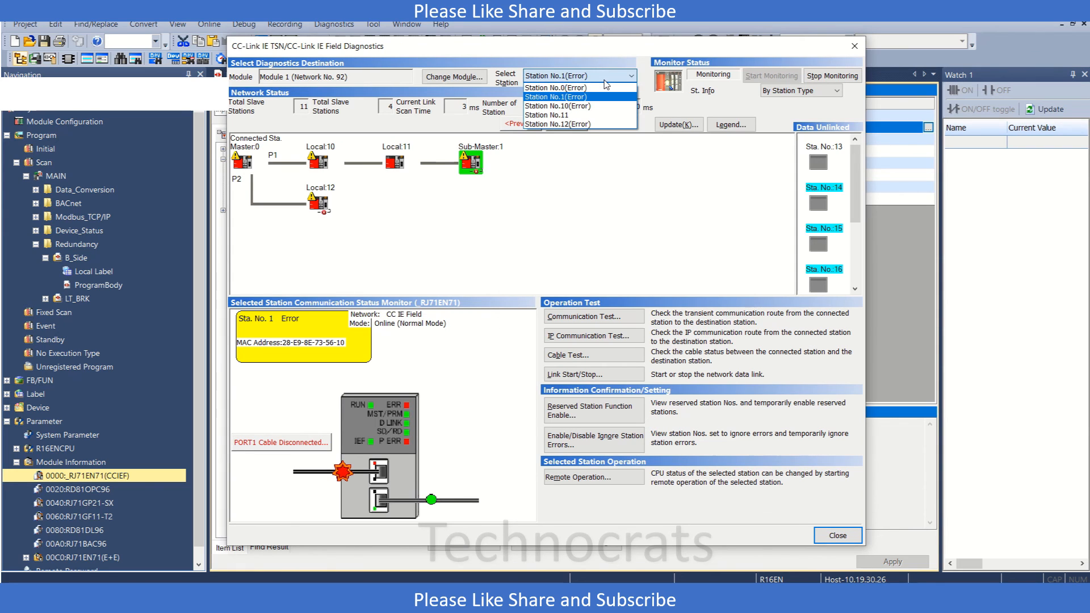
{"action": "left_click", "coordinate": [556, 87]}
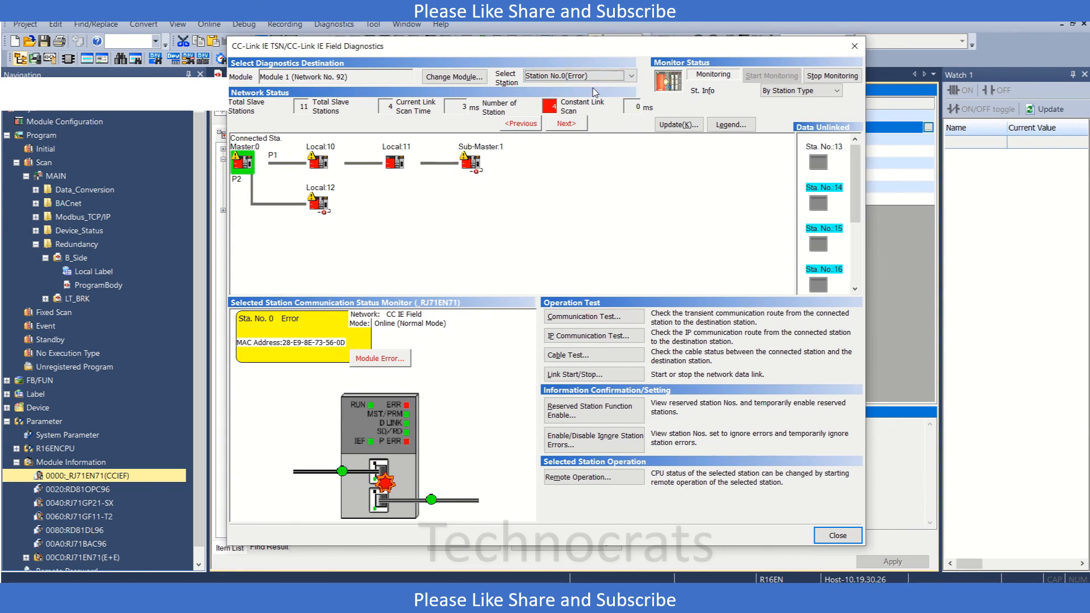